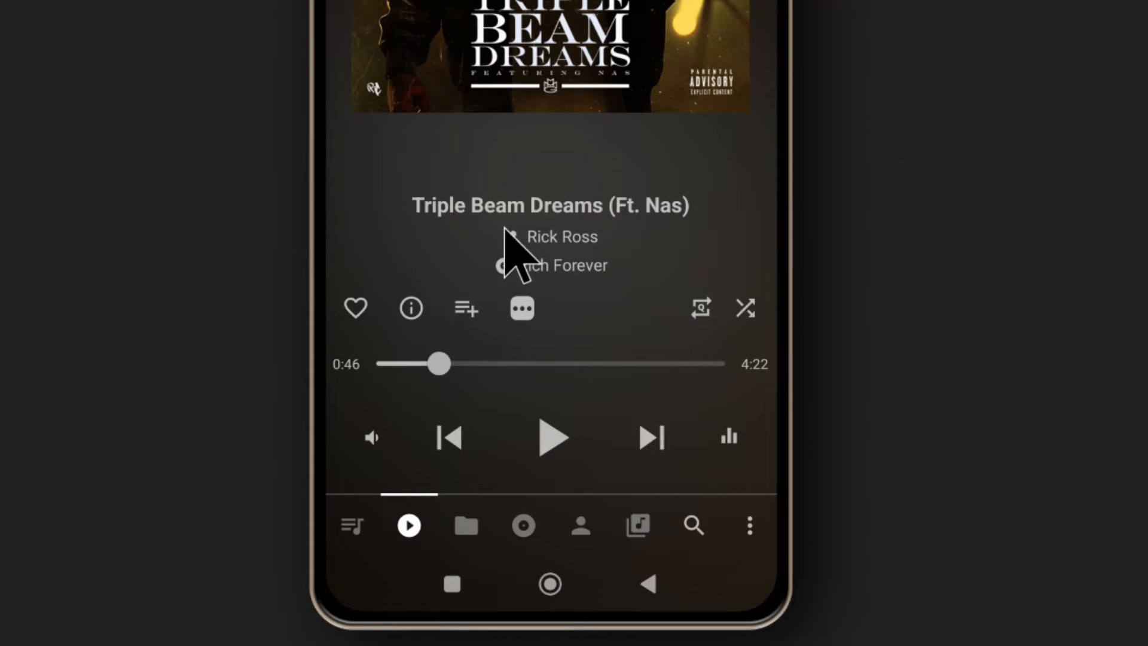
- Open the lyrics view for Triple Beam Dreams (Ft. Nas) to begin adding embedded lyrics
left_click(521, 307)
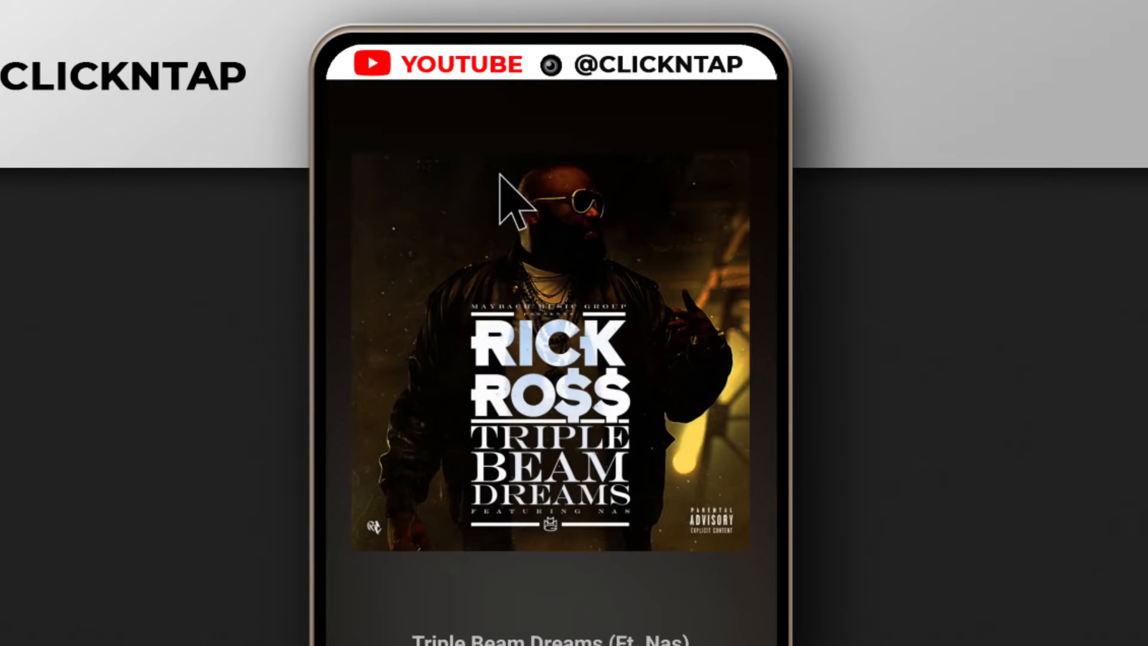
mouse_move(594, 358)
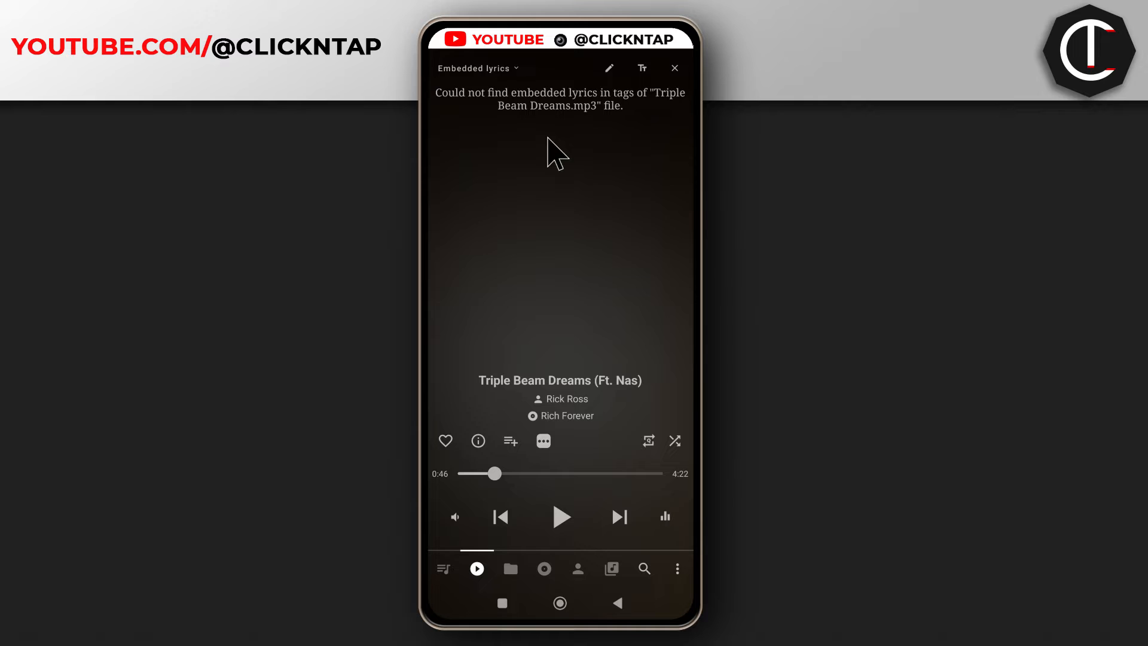
mouse_move(567, 348)
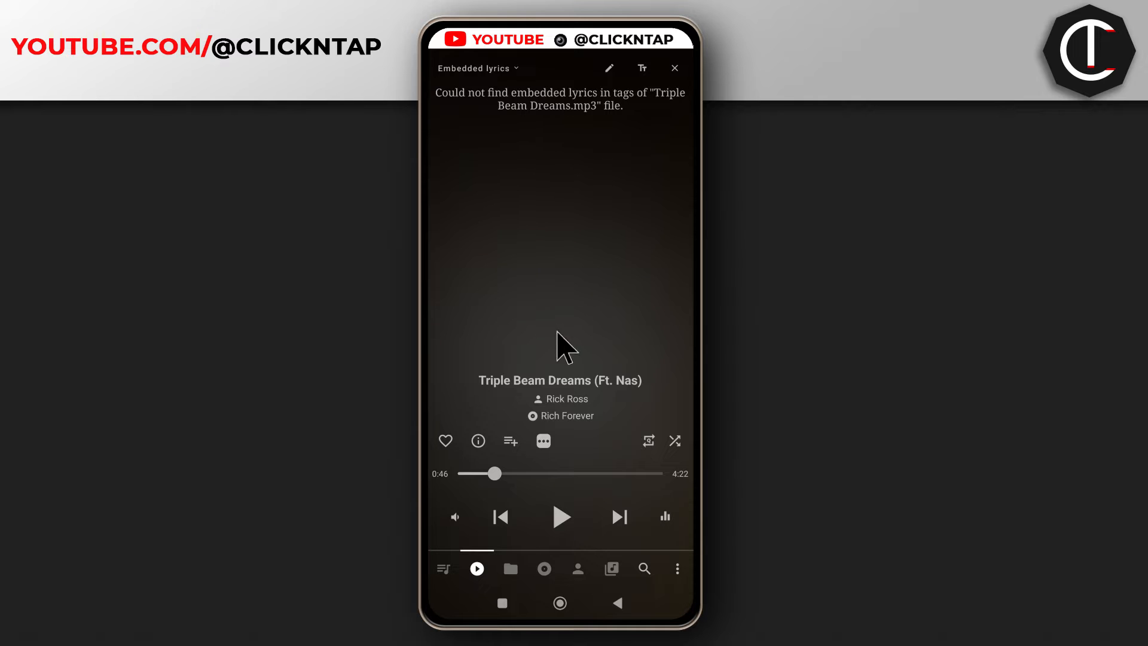
mouse_move(560, 322)
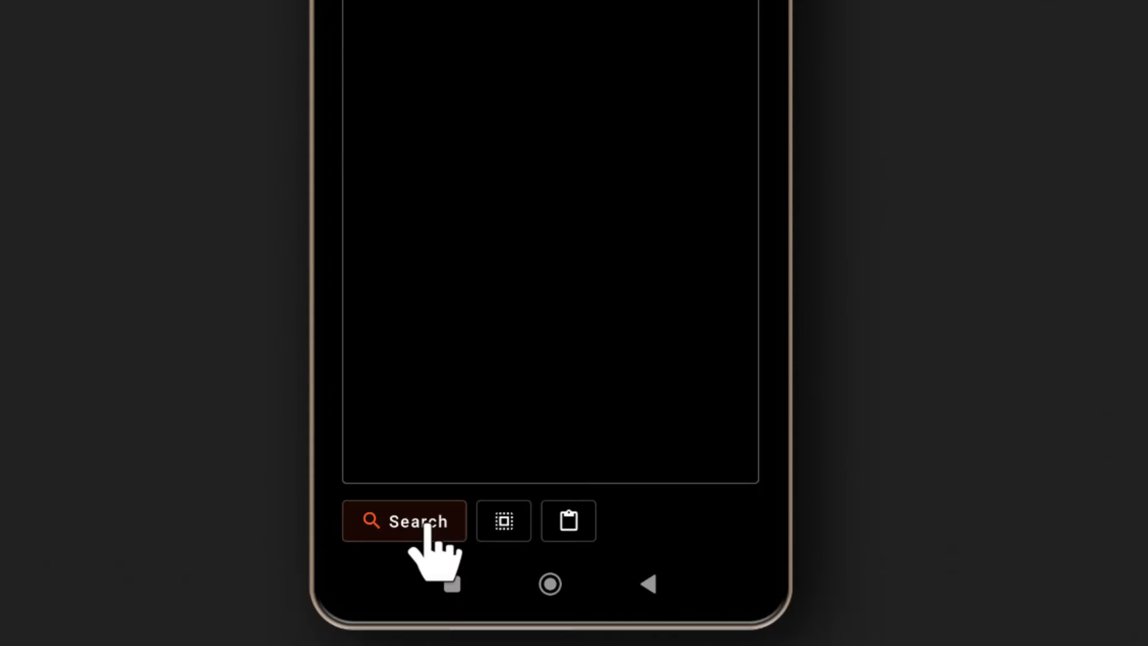
- Find the Triple Beam Dreams lyrics on Google, save them as embedded lyrics, and close the tag editor
left_click(403, 521)
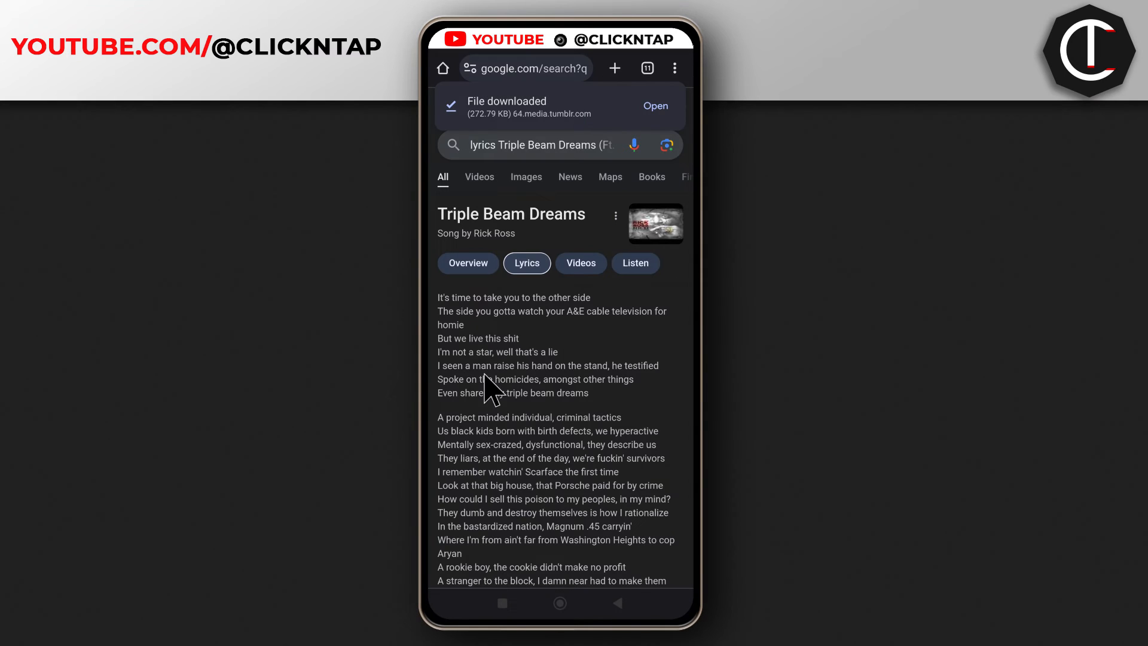
mouse_move(447, 315)
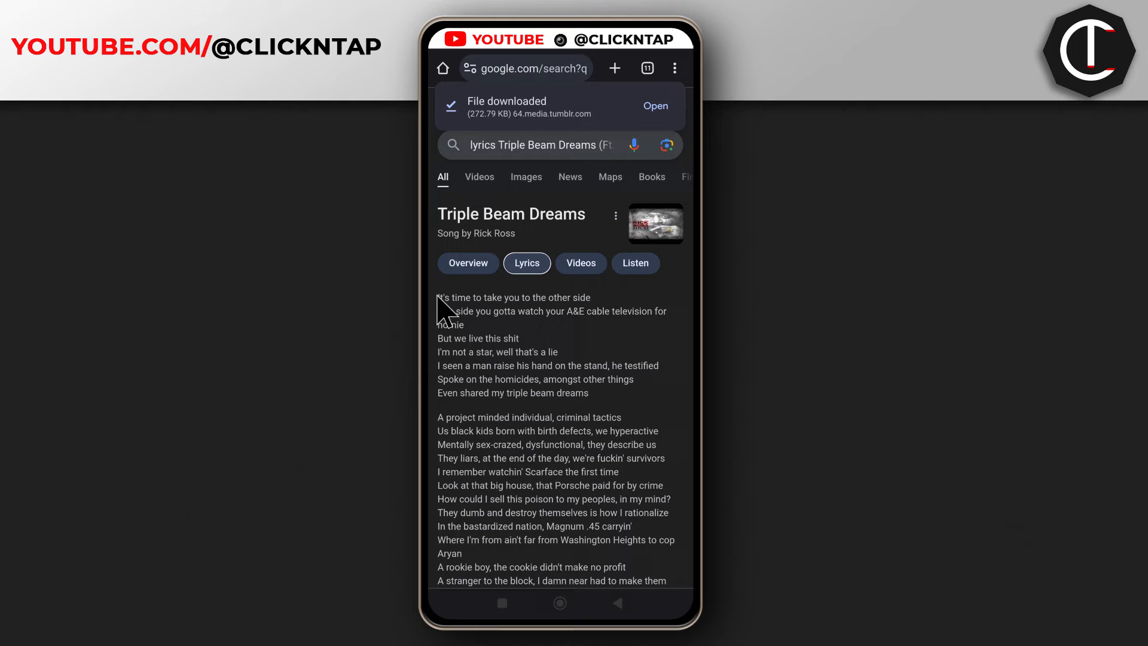
scroll("down", 3)
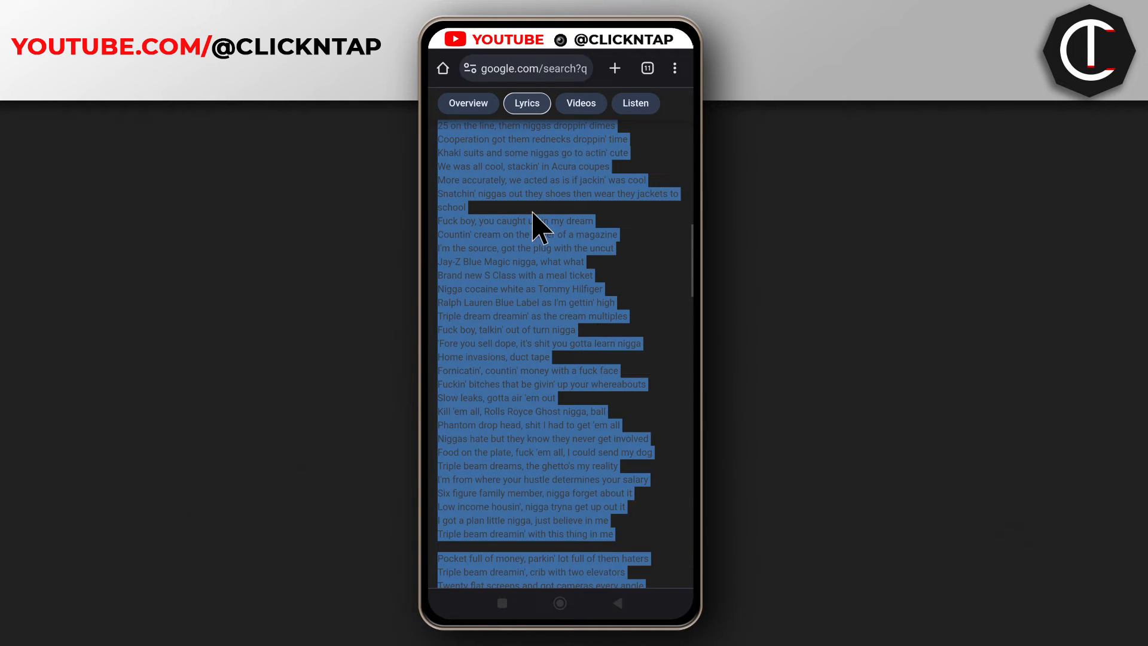
scroll("down", 3)
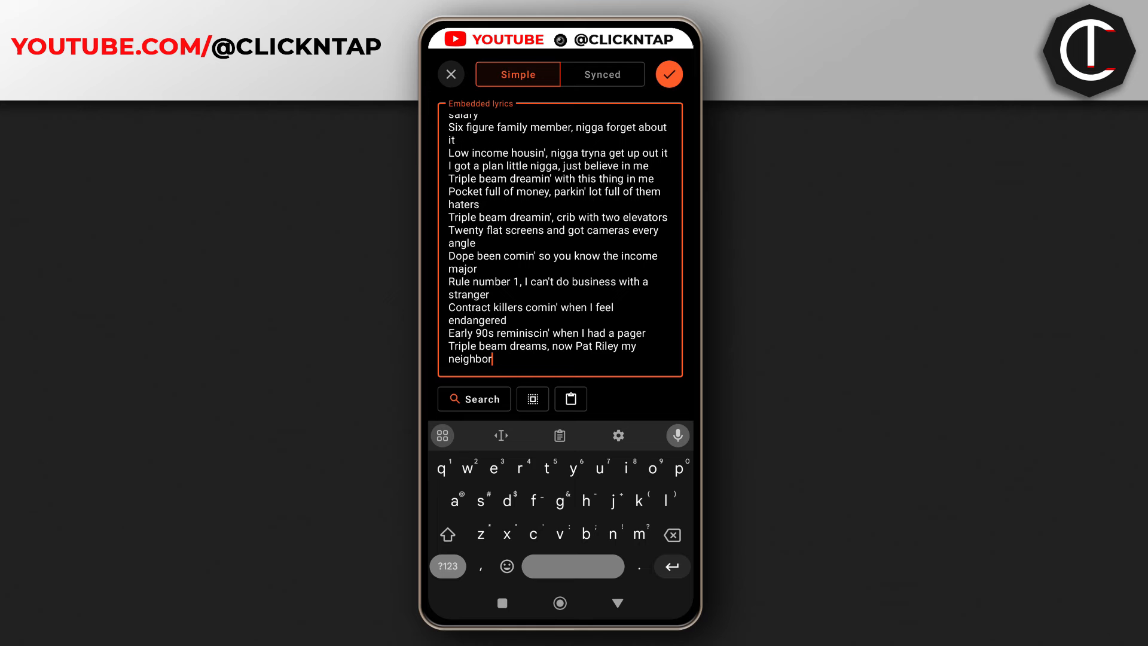
left_click(668, 74)
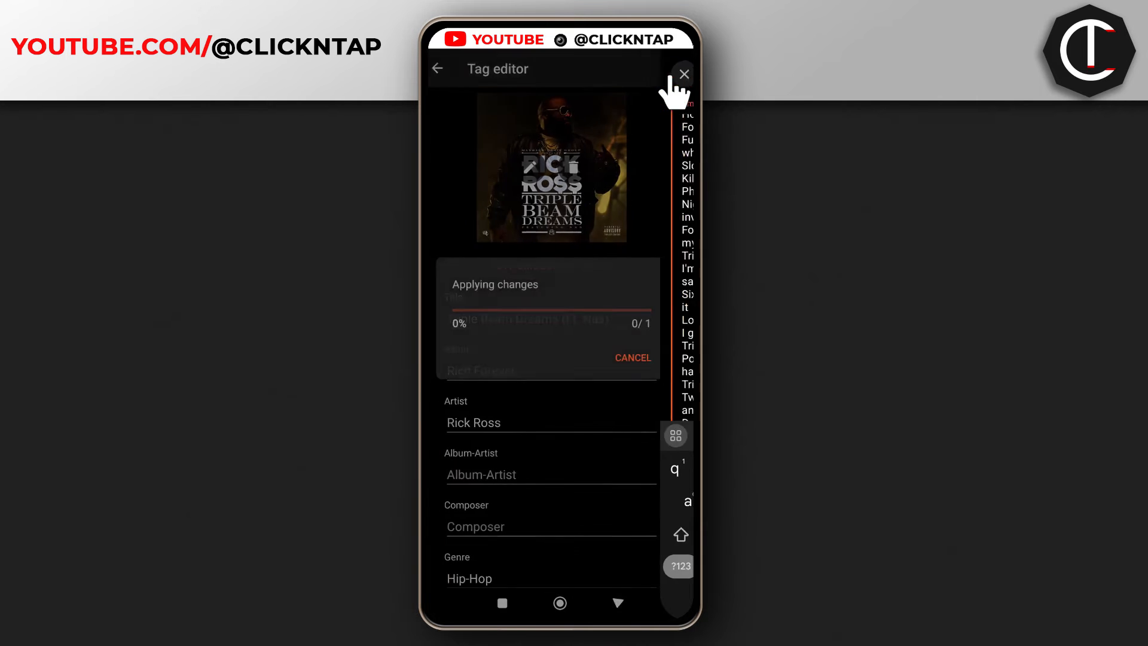
left_click(684, 74)
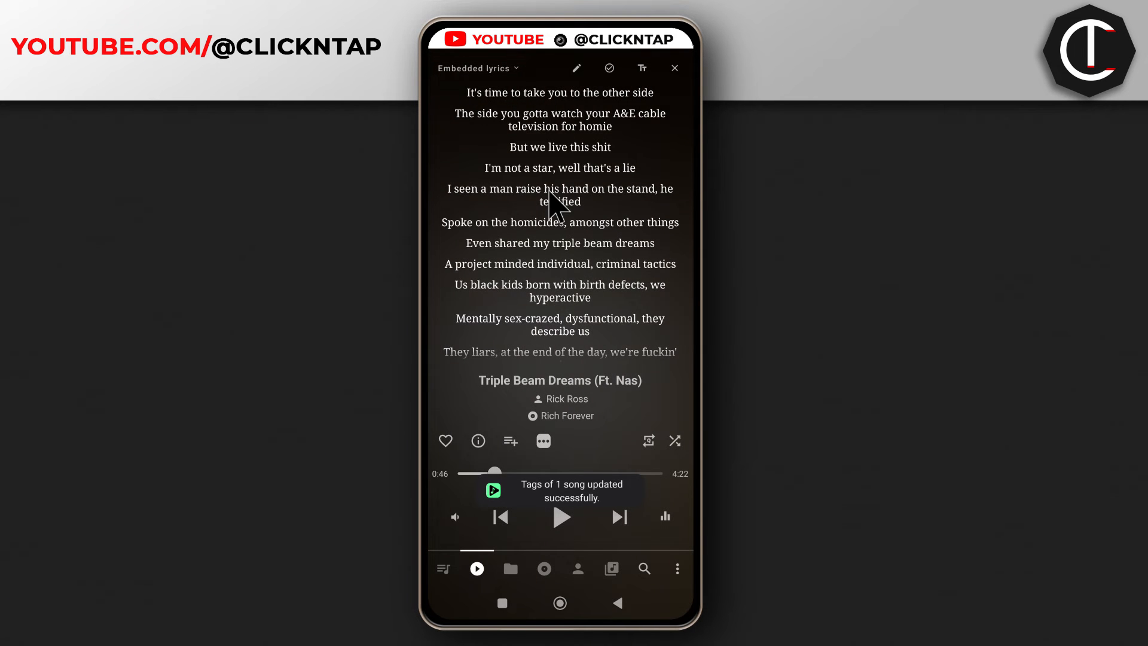
- Scroll through the saved Triple Beam Dreams lyrics, then close the panel to show the album art
scroll("down", 3)
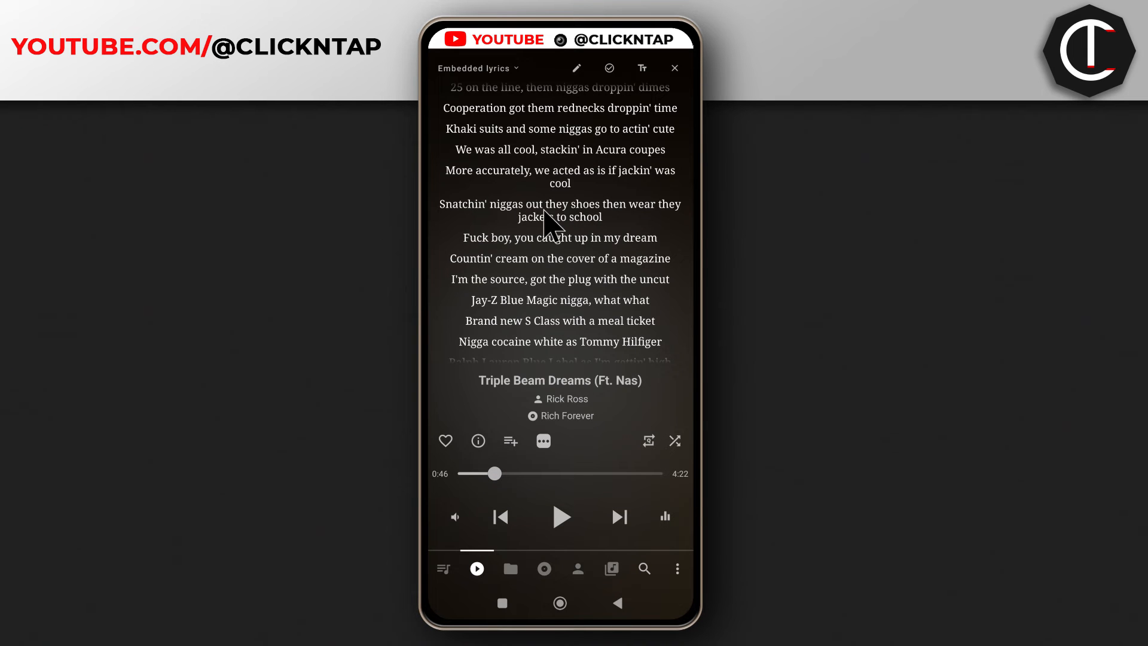
left_click(674, 68)
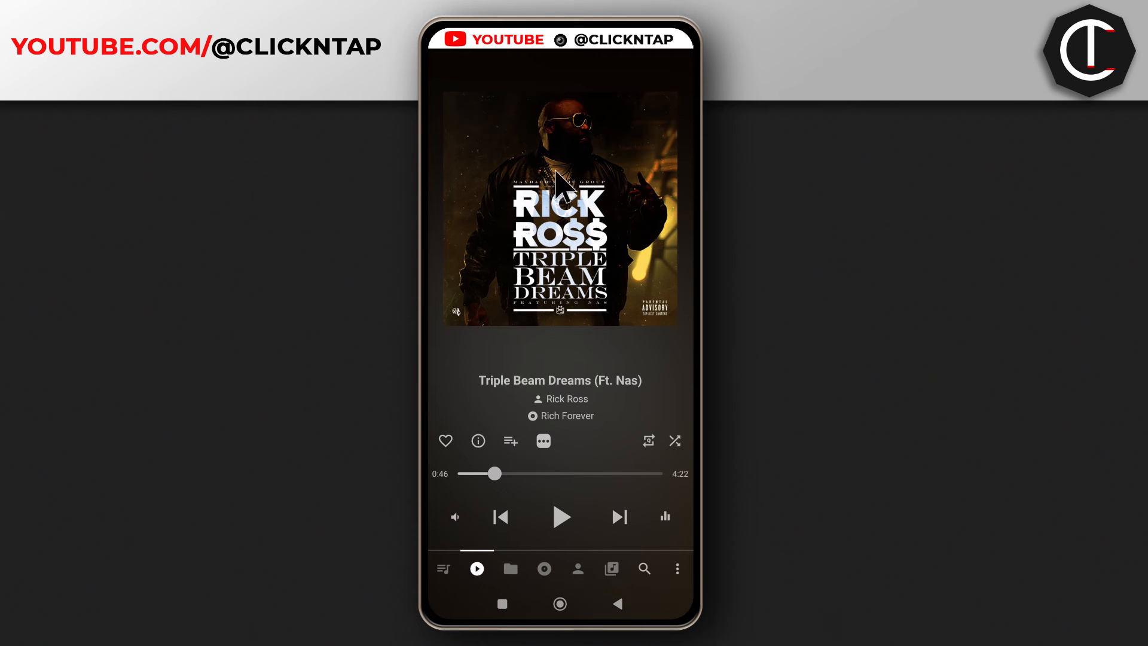
mouse_move(578, 165)
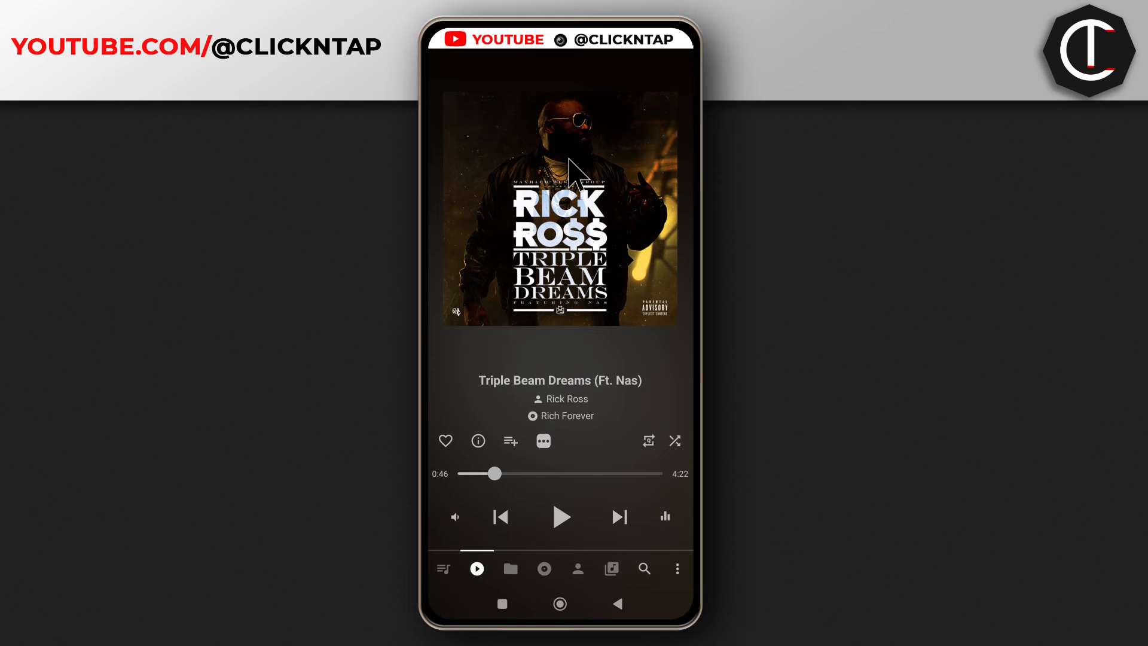
mouse_move(521, 420)
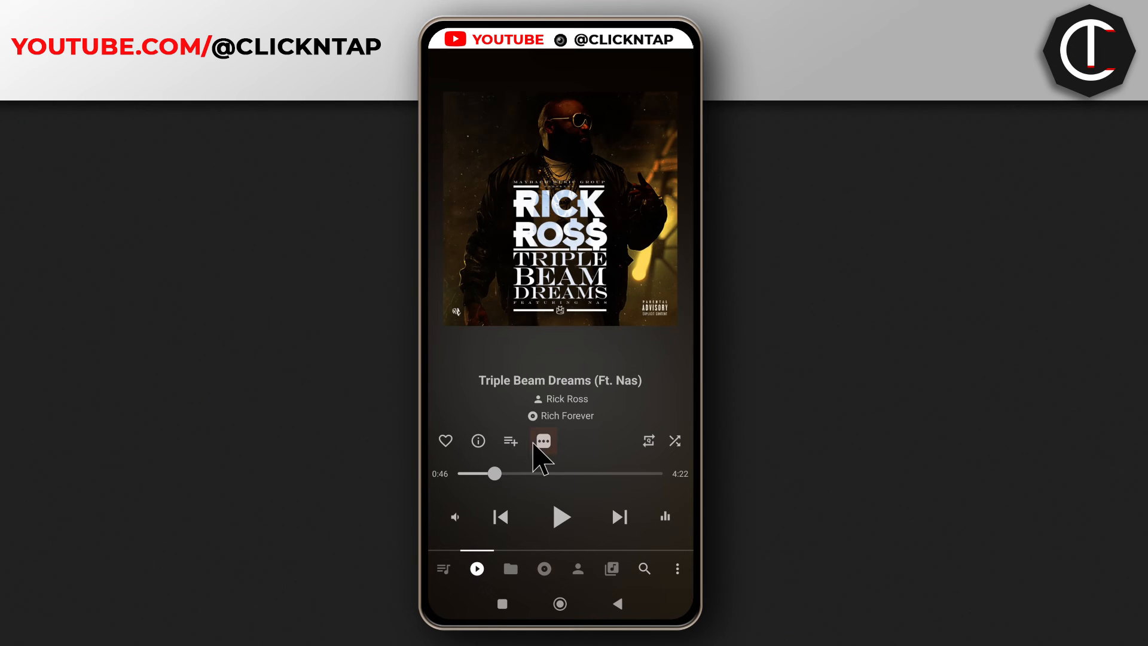
left_click(544, 440)
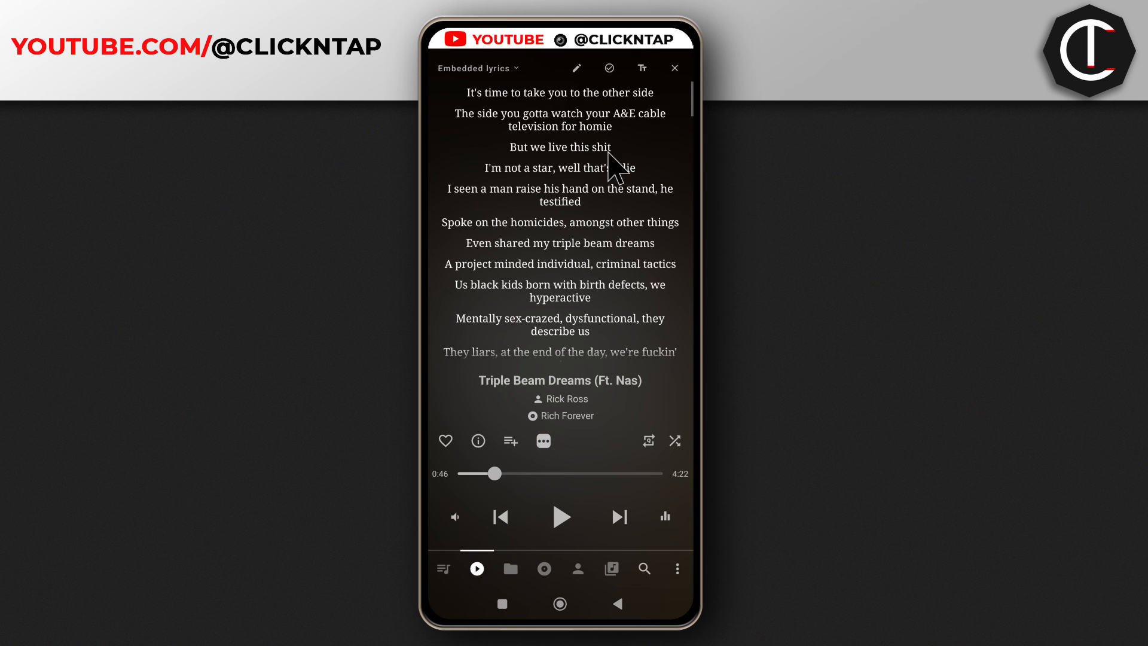
mouse_move(597, 366)
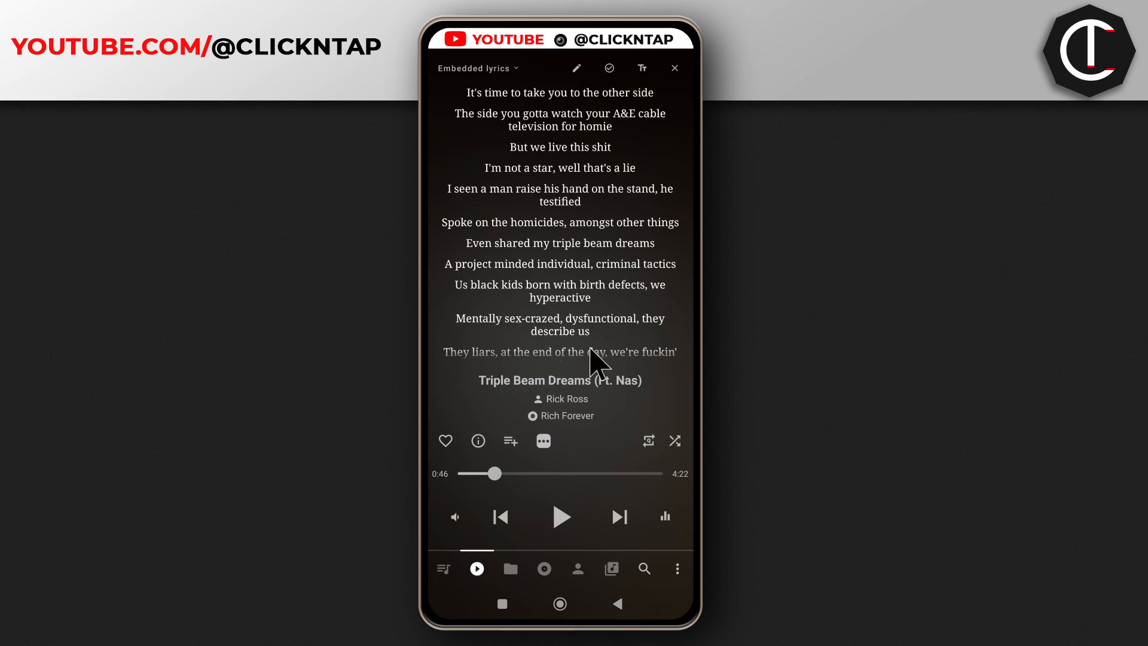
left_click(673, 68)
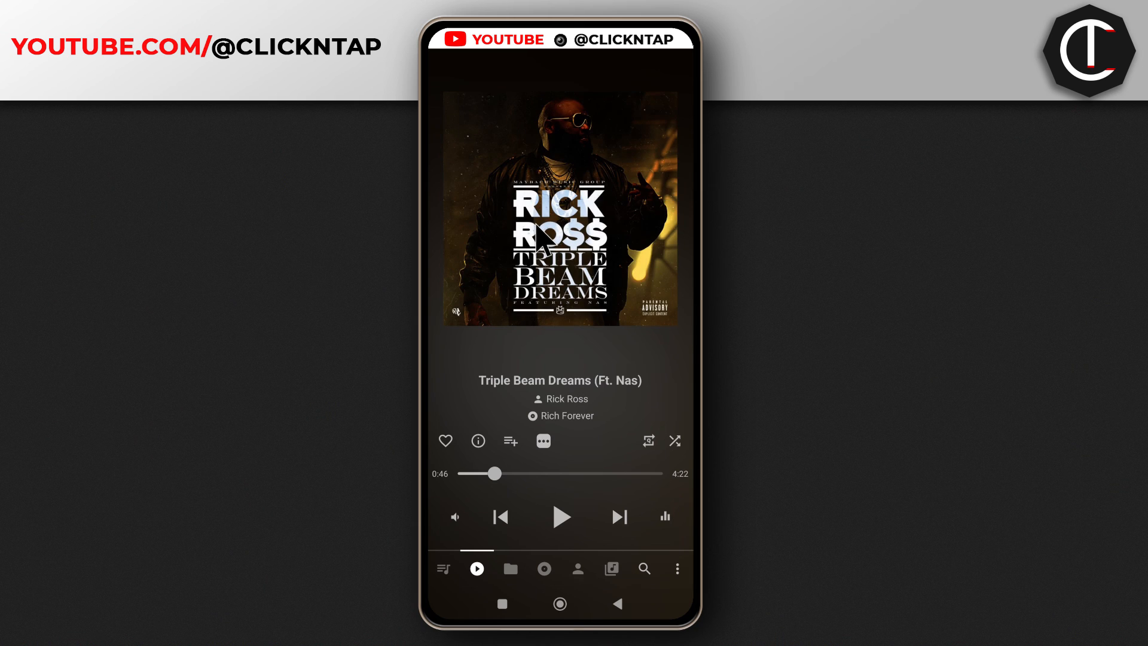